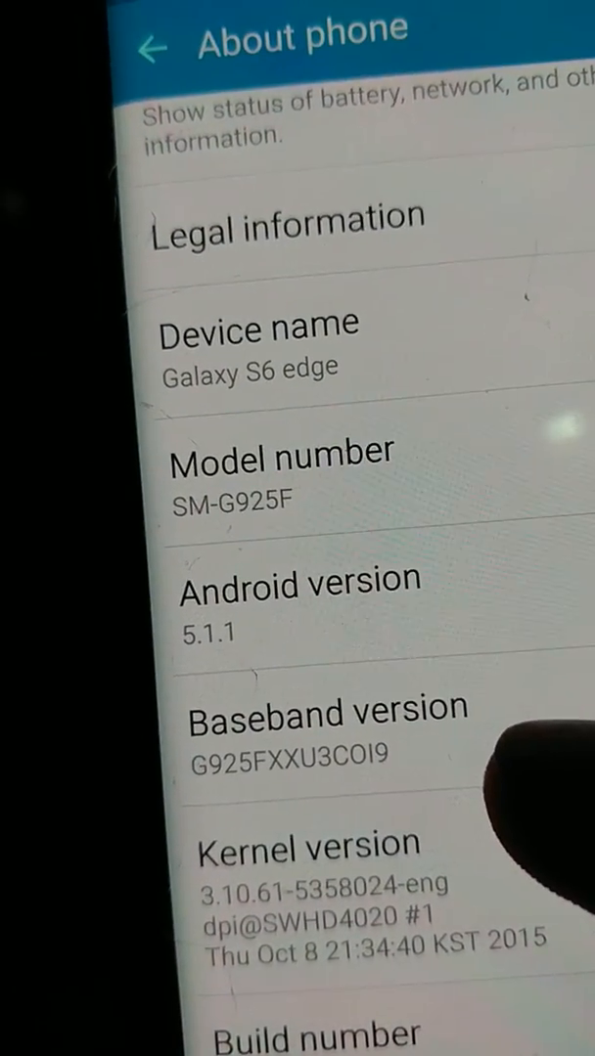
# Scroll up through the file chooser in the Documents library.
pyautogui.scroll(3)
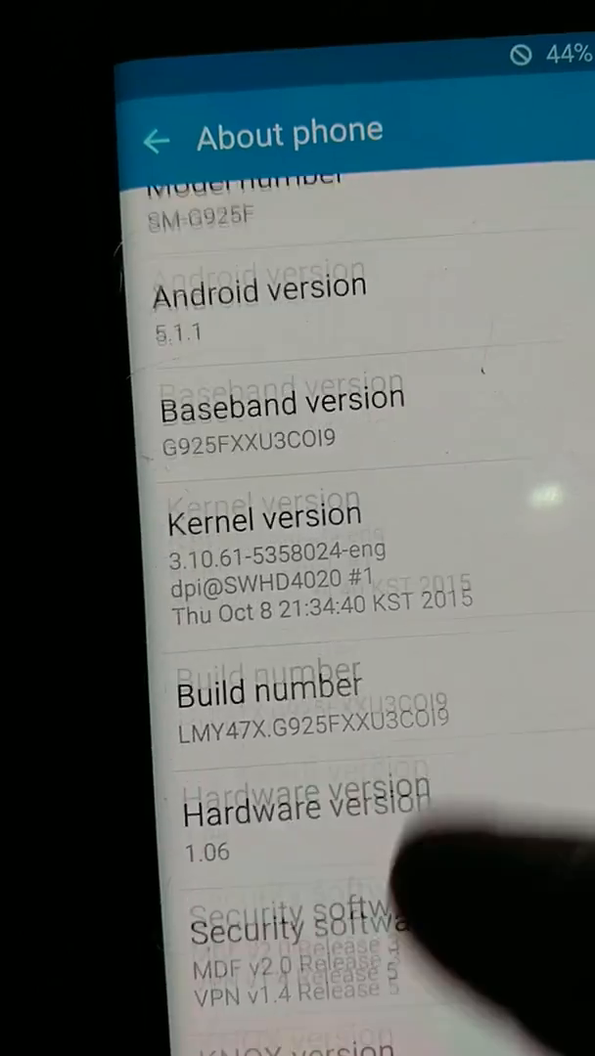
pyautogui.scroll(3)
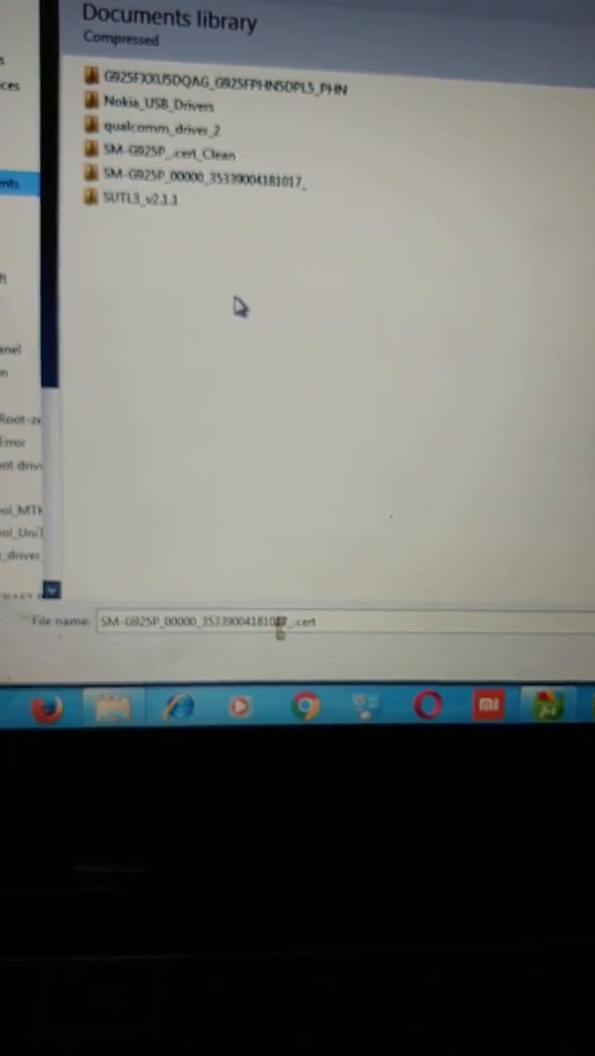
# Navigate into the SM-G925P cert folder and select the .cert file.
pyautogui.click(195, 180)
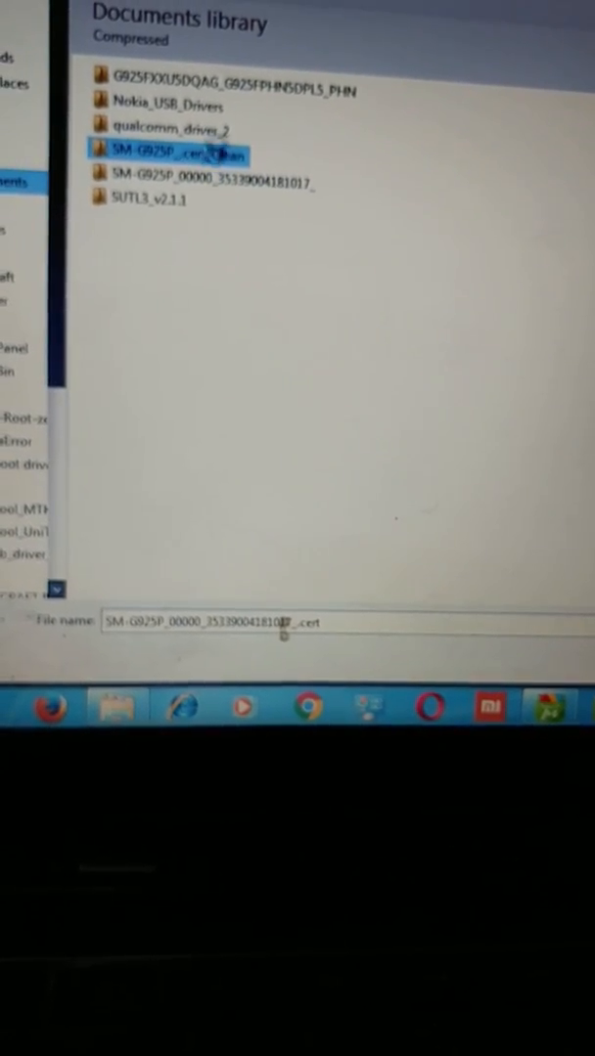
pyautogui.doubleClick(167, 154)
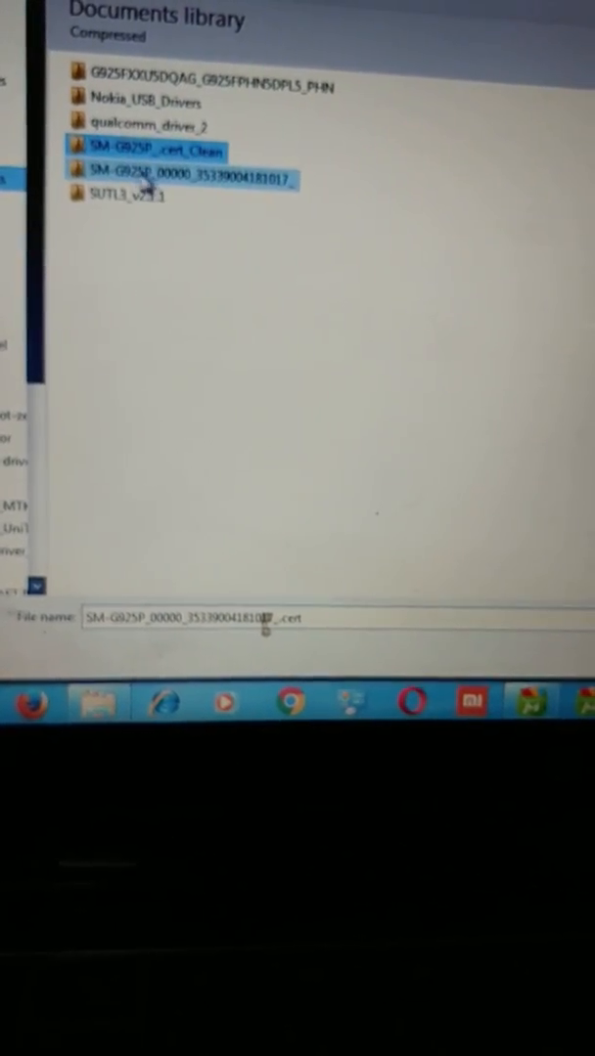
pyautogui.click(180, 176)
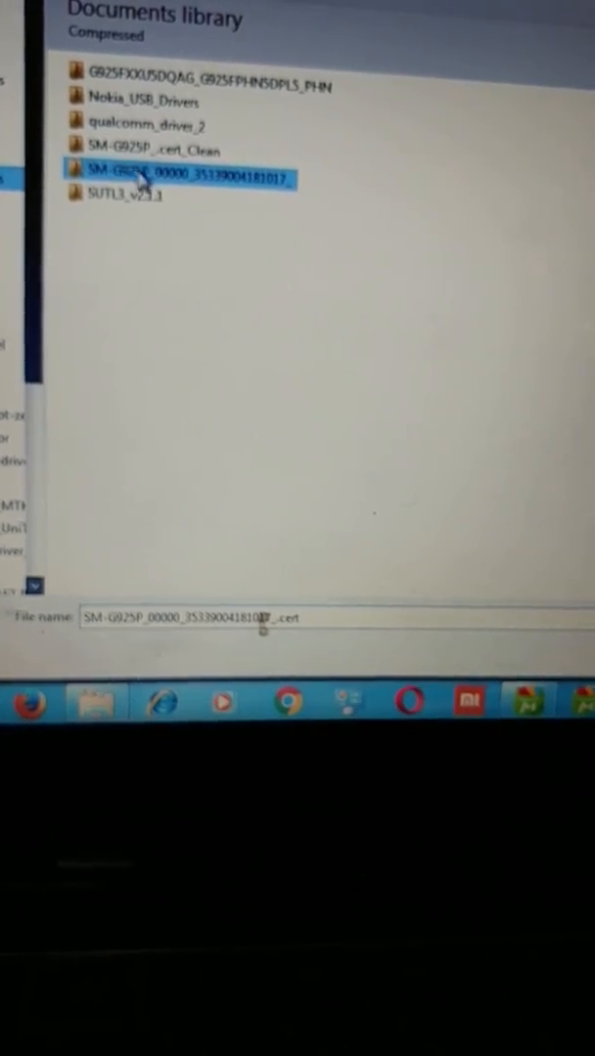
pyautogui.doubleClick(180, 176)
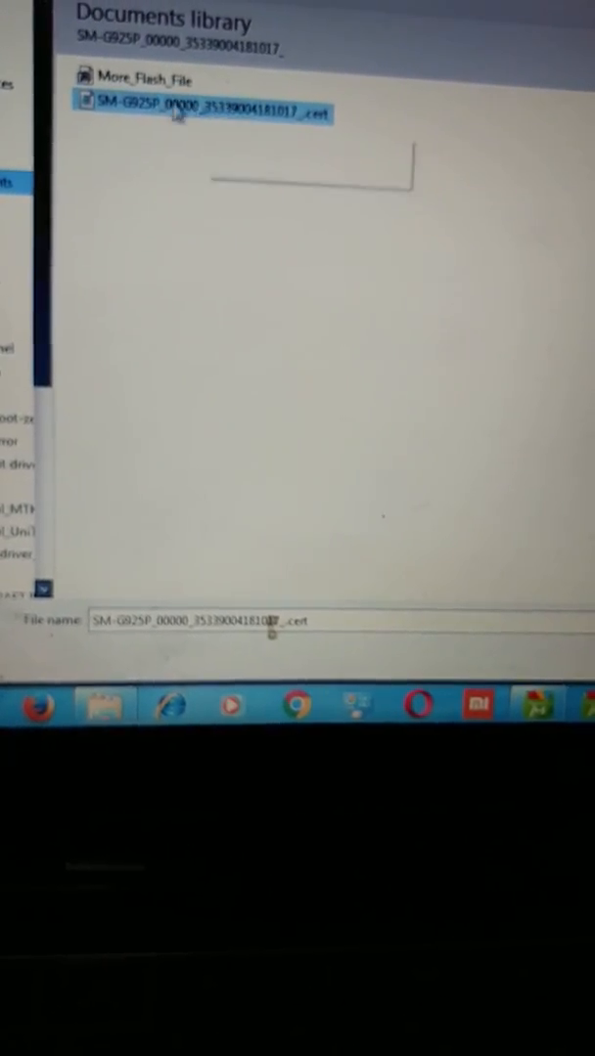
pyautogui.click(141, 80)
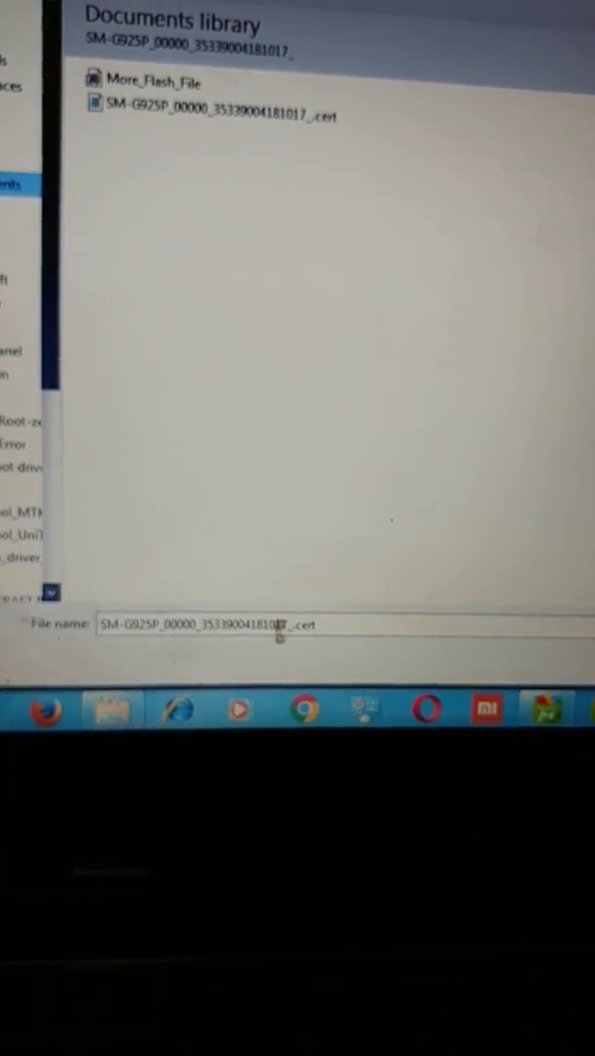
# Confirm the .cert file and follow the Write CERT log over ADB as checks pass.
pyautogui.click(216, 113)
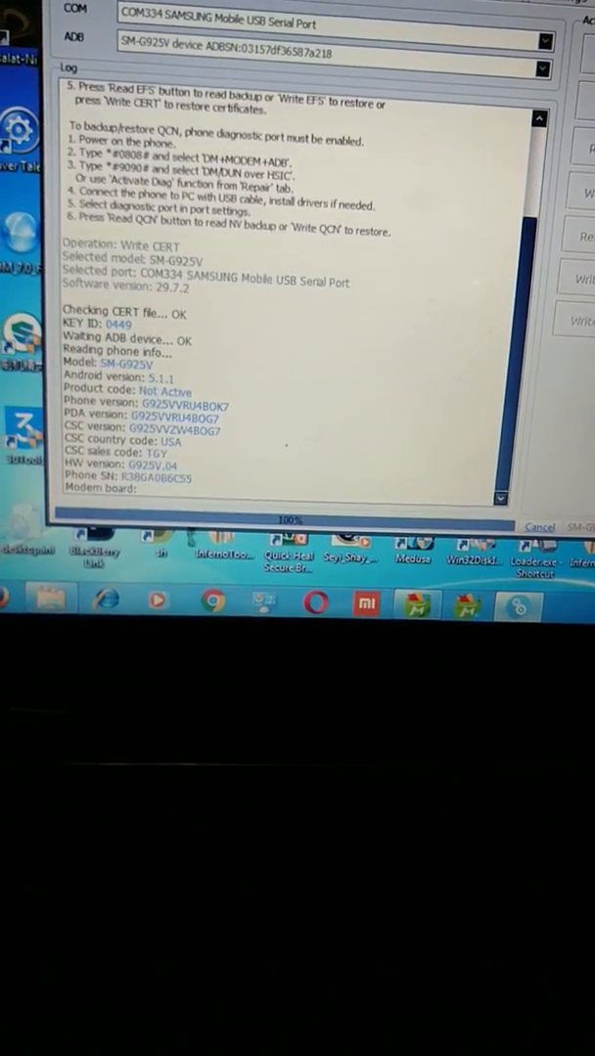
pyautogui.scroll(-3)
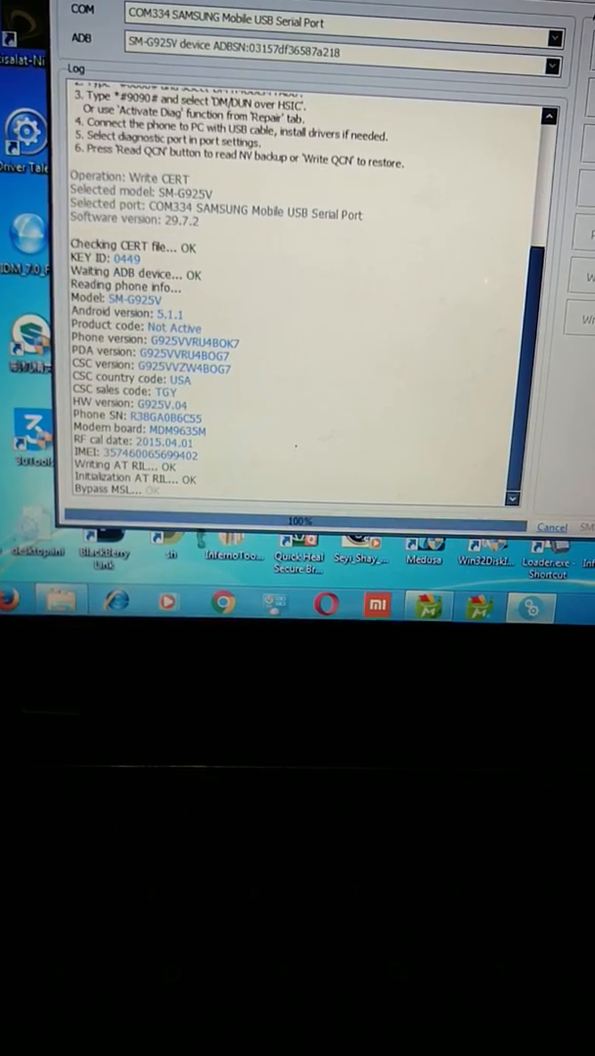
pyautogui.scroll(-3)
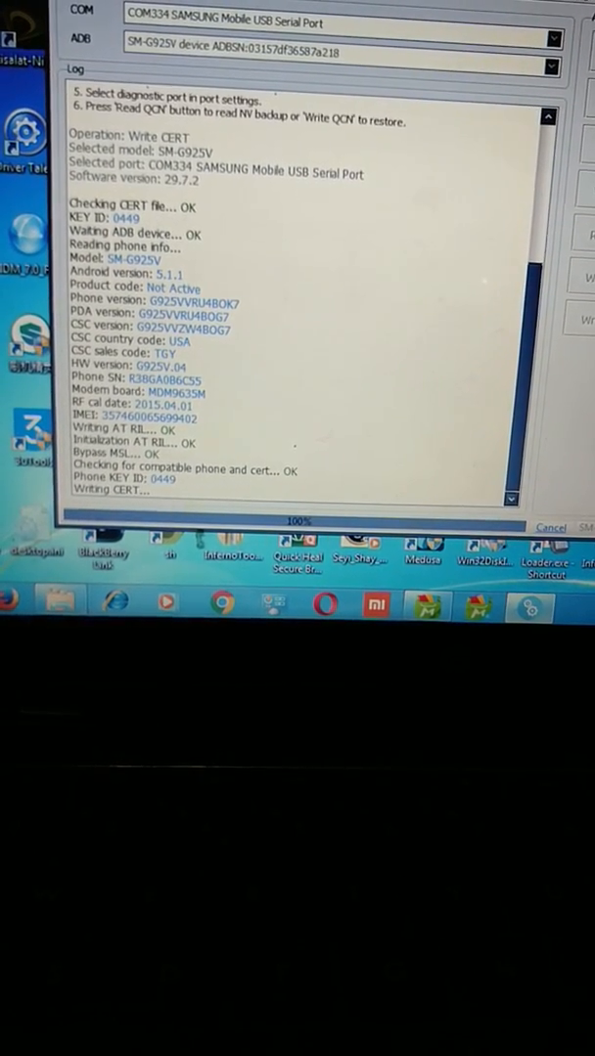